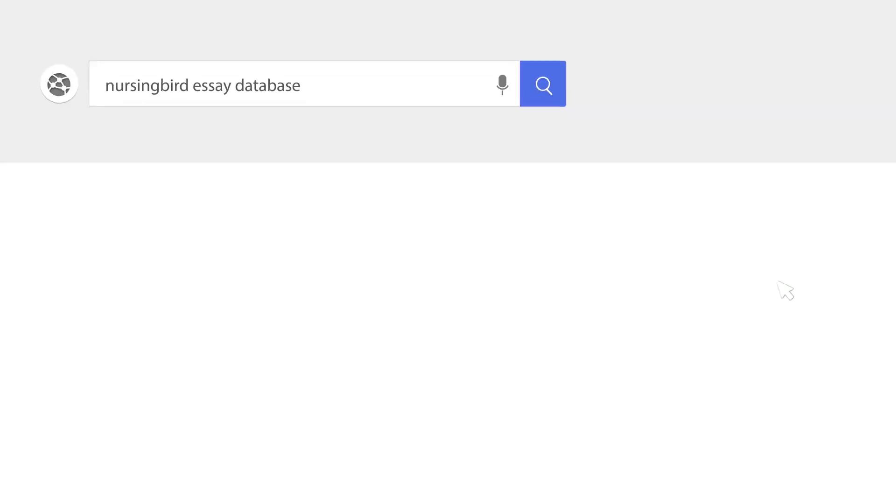
# Type the title 'More Harm Than Good: Lingering Debate on Euthanasia' as the essay heading
pyautogui.click(543, 84)
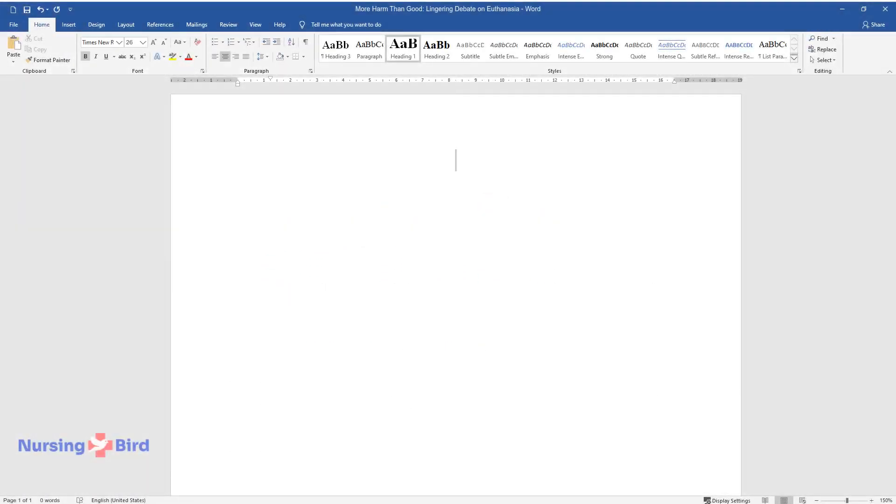
pyautogui.write('More Harm Th')
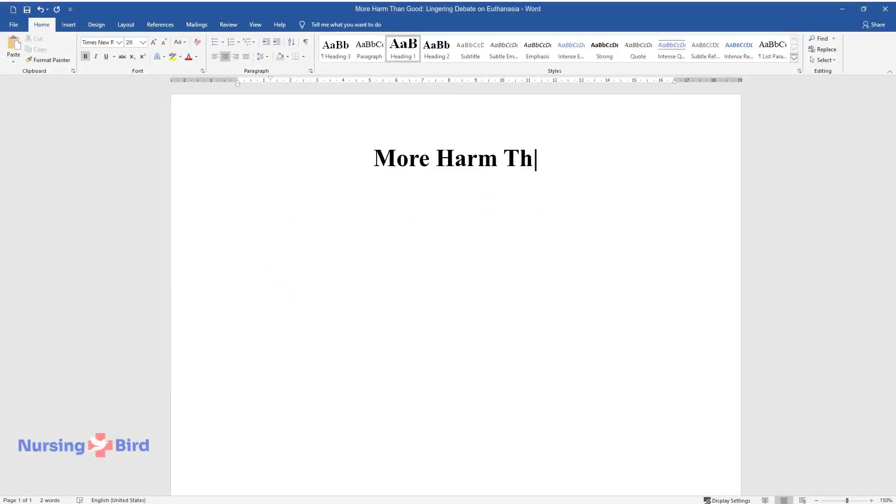
pyautogui.write('an Good: Lingering Debate')
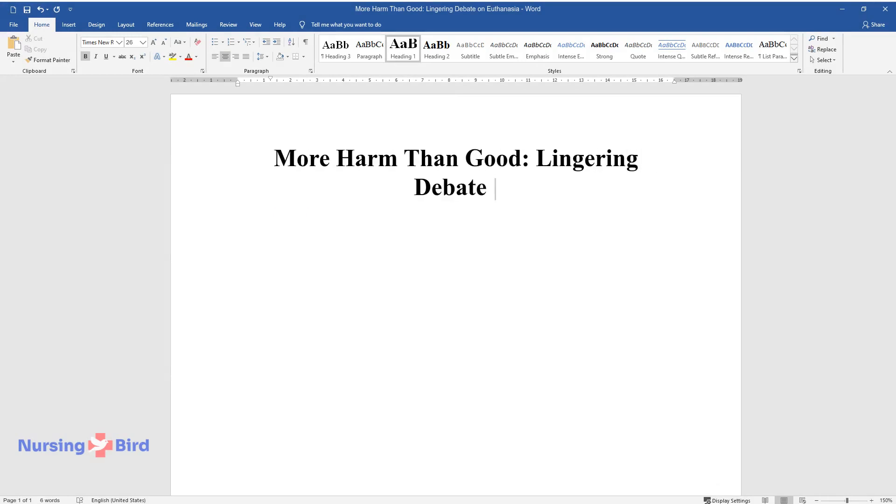
pyautogui.write('on Euthanasia')
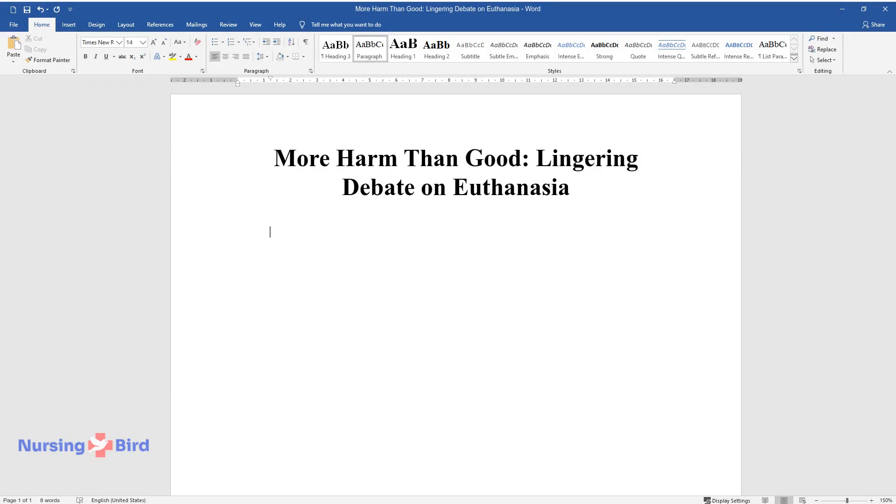
# Type the introduction's opening on attitudes to euthanasia and 72% of Americans favouring lifting the ban
pyautogui.write('People develop different att')
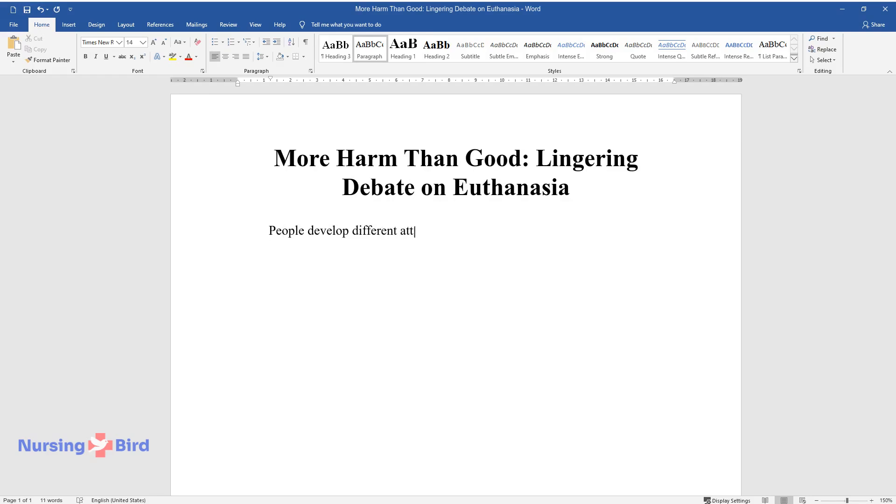
pyautogui.write('itudes towards euthanasia and its')
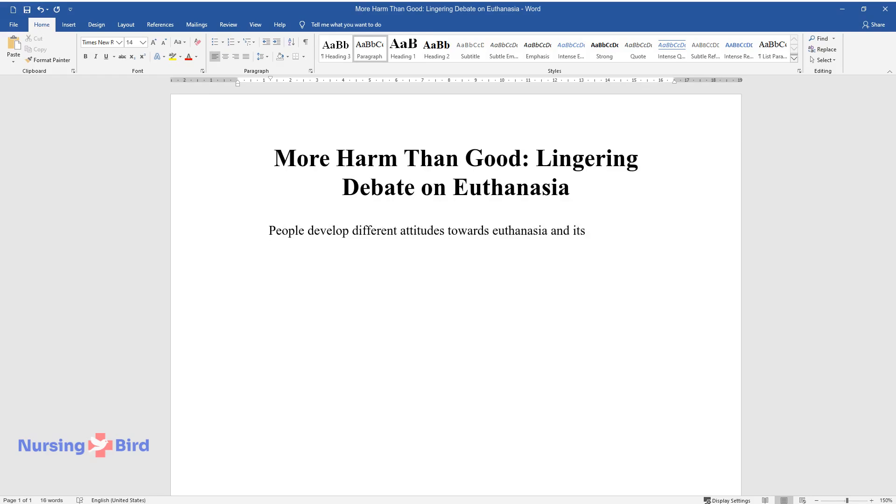
pyautogui.write('legalization importance. They use many reasons to support this idea for terminally ill patient')
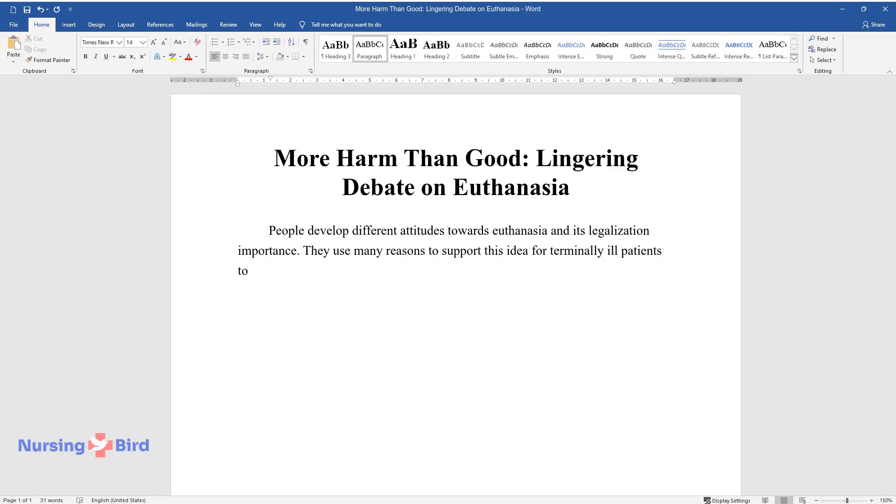
pyautogui.write('stop their suffering and stay a')
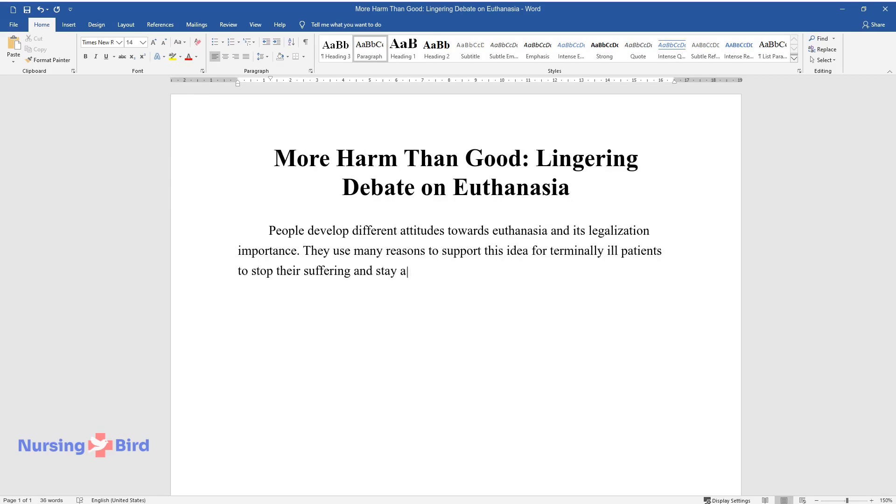
pyautogui.write('utonomous. About 72% of Americans')
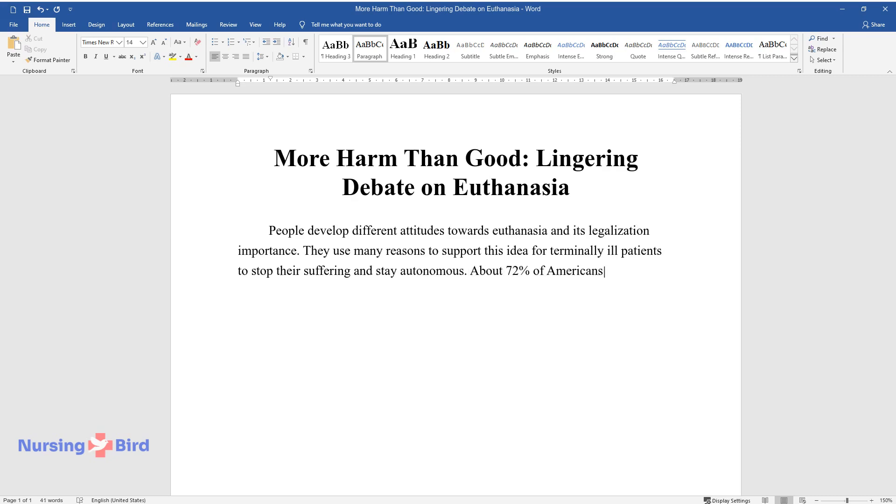
pyautogui.write('believe in the necessity of lif')
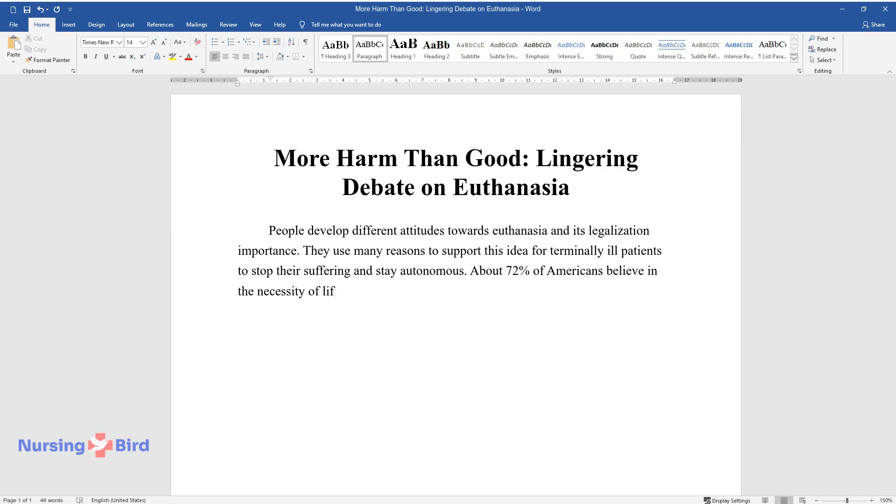
# Finish the introduction with the thesis that euthanasia causes more harm and should be illegal
pyautogui.write('ting the ban. Despite a variety of')
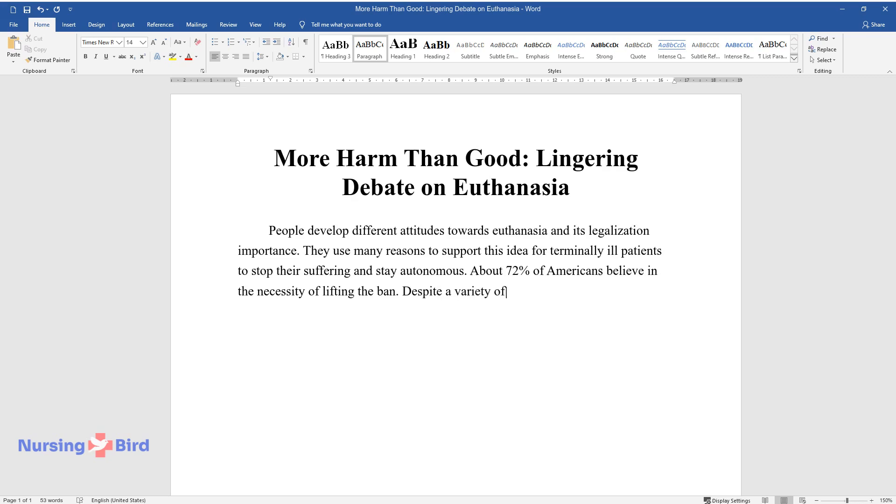
pyautogui.write('interpretations, euthanasia rema')
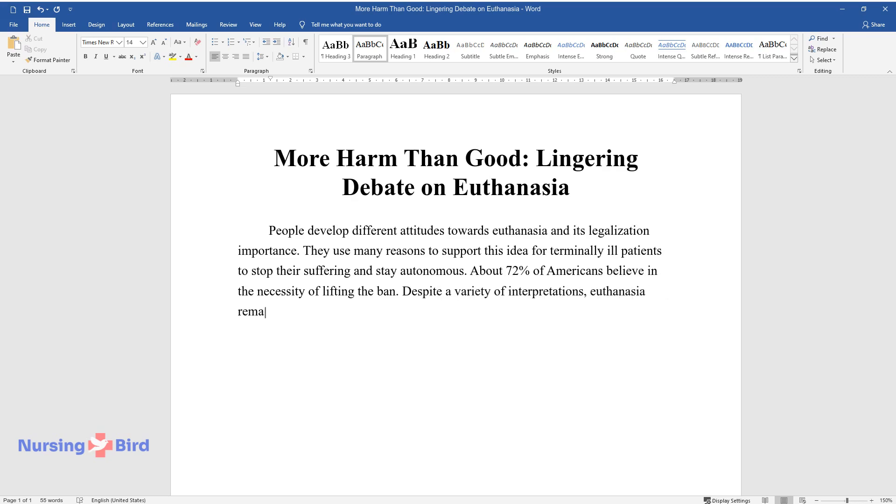
pyautogui.write('ins physician-assisted suicide t')
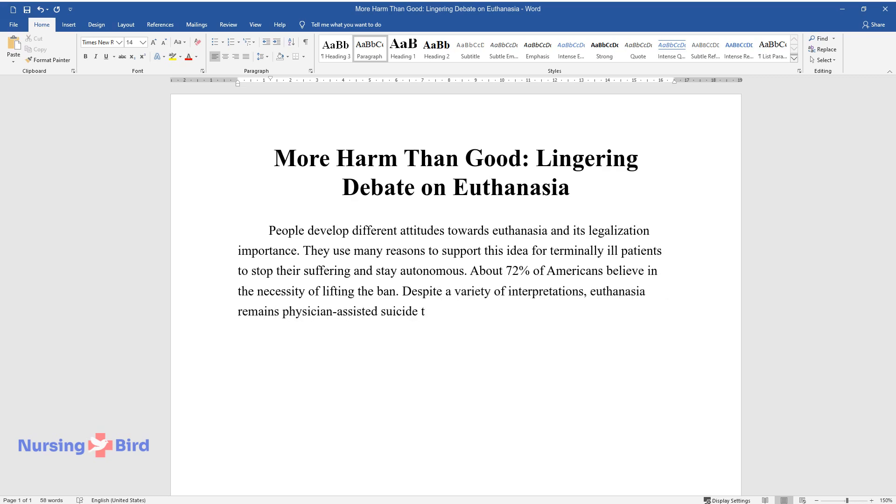
pyautogui.write('hat causes more harm than benefit')
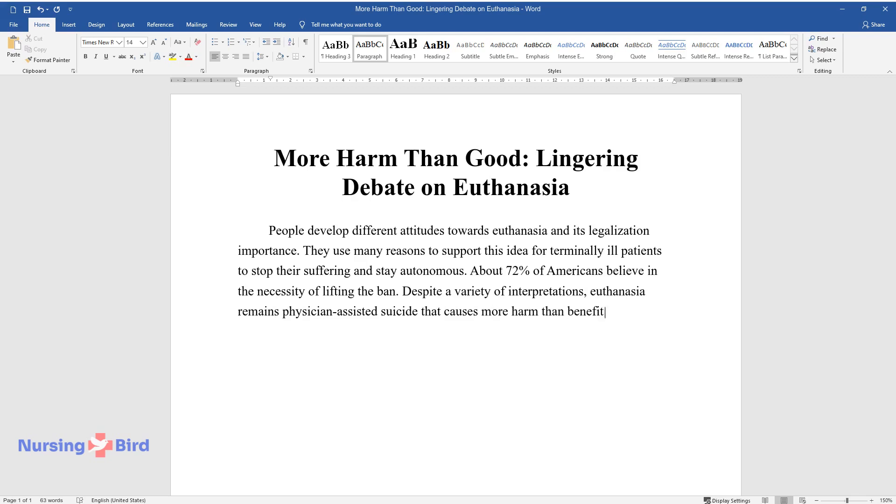
pyautogui.write('s. Such arguments as suicide cont')
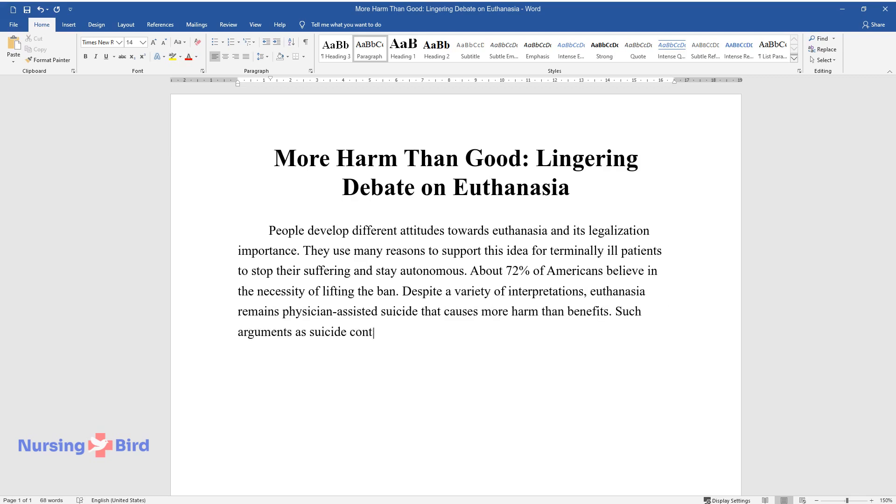
pyautogui.write('agion, a slippery slope practice, and unpredictable')
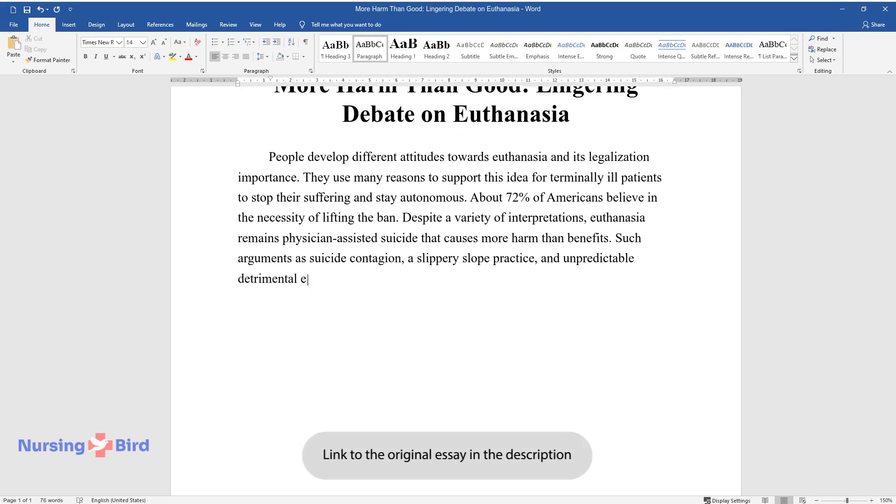
pyautogui.write('ffects will be used to prove why')
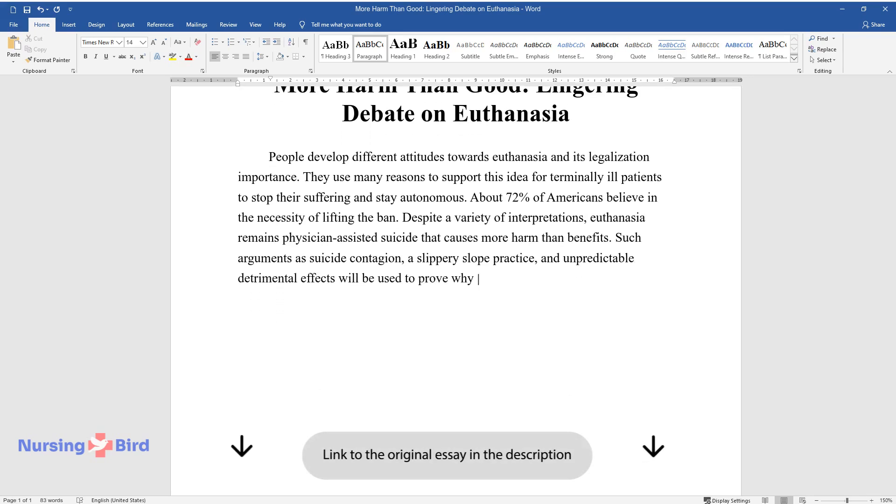
pyautogui.write('euthanasia should be illegal.')
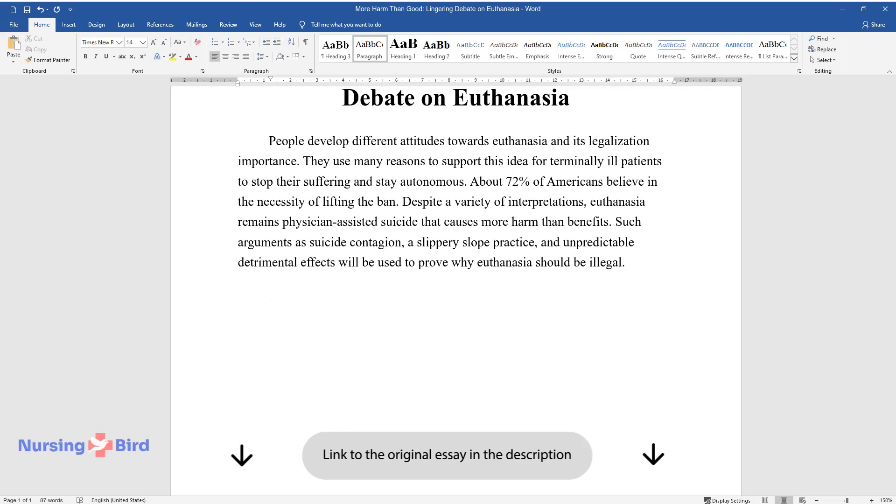
# Type the body paragraph opening that euthanasia as patients' last step is suicide
pyautogui.write('Patients can choose')
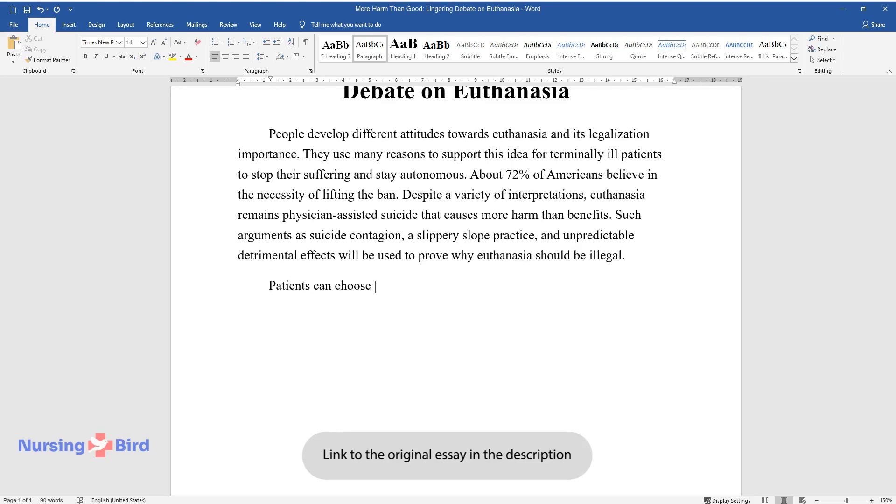
pyautogui.write('euthanasia as their last step in the treatment process, but')
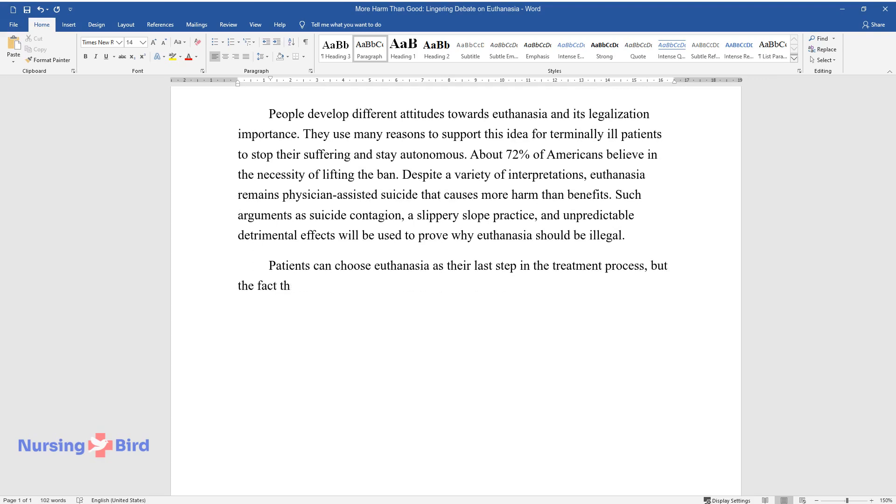
pyautogui.write('at it is suicide cannot be ignored.')
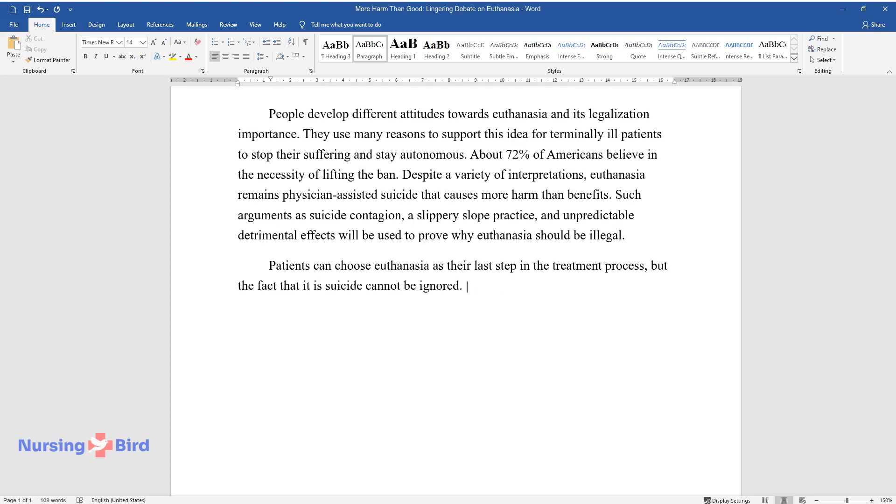
pyautogui.write('Individuals agree to euthanasia but face')
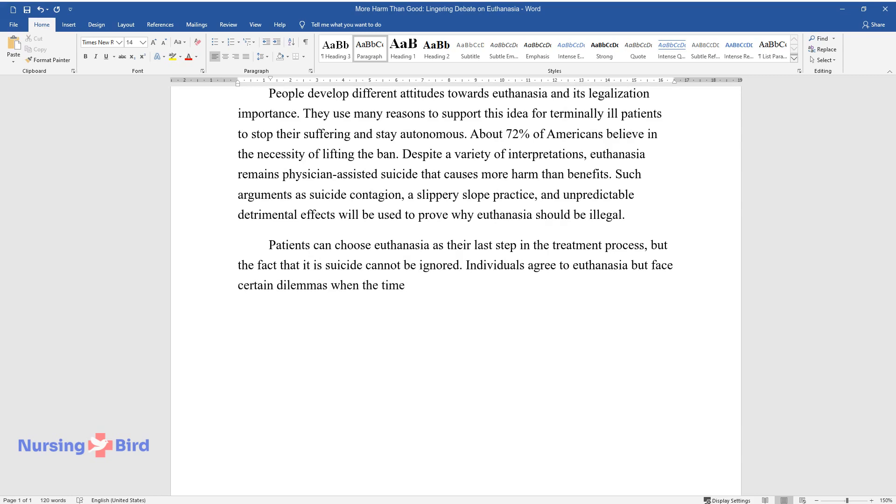
pyautogui.write('comes. The example of the physician')
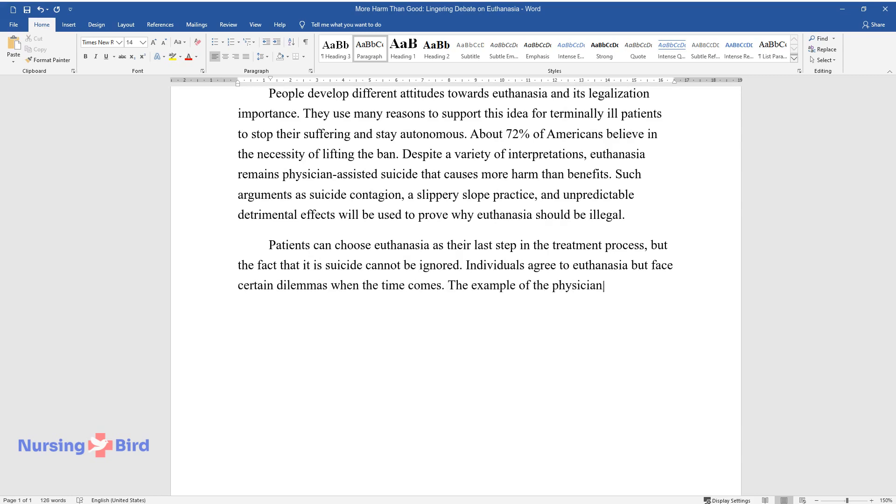
# Add the Netherlands Alzheimer's lethal-injection case and the family and medical team's emotional strain
pyautogui.write('aid in dying in the Netherlands attracted much attention when a woman')
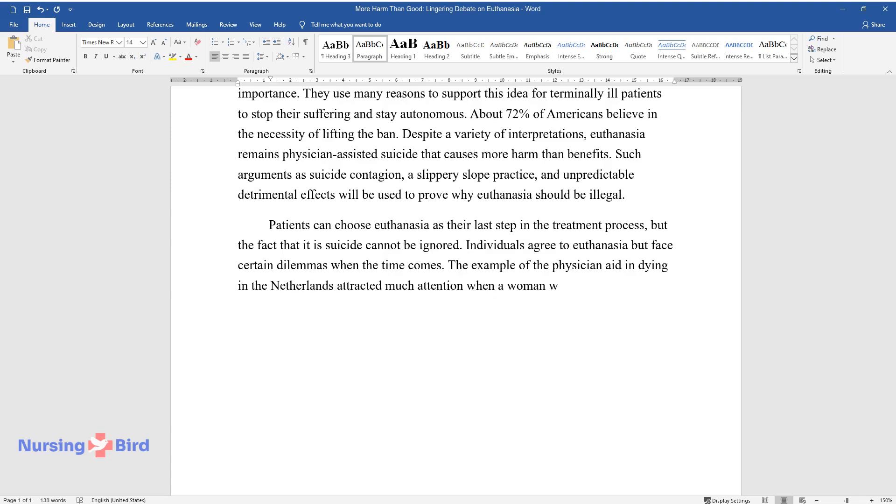
pyautogui.write("with Alzheimer's signed papers for a")
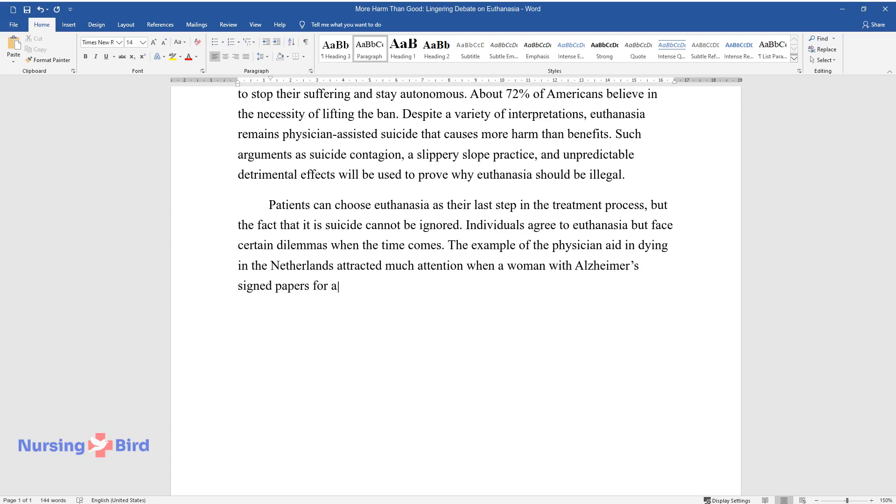
pyautogui.write('voluntary lethal injection but tried to stand up during the')
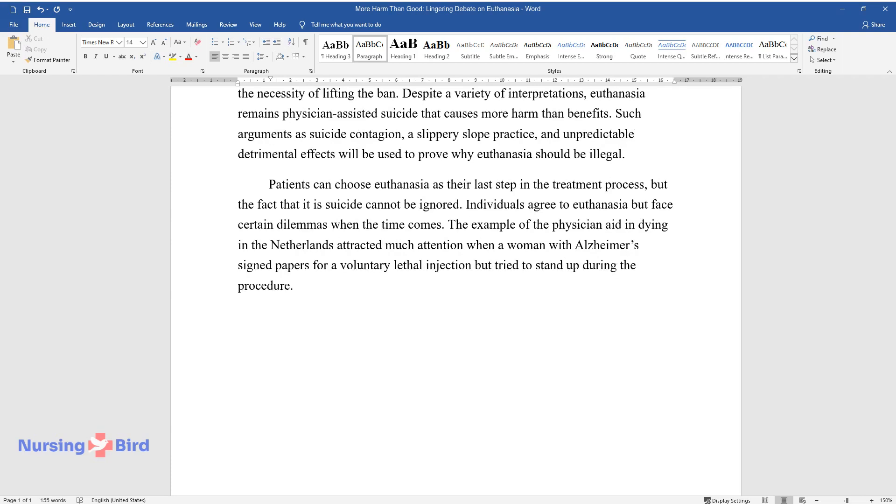
pyautogui.write('Even being properly prepared, family')
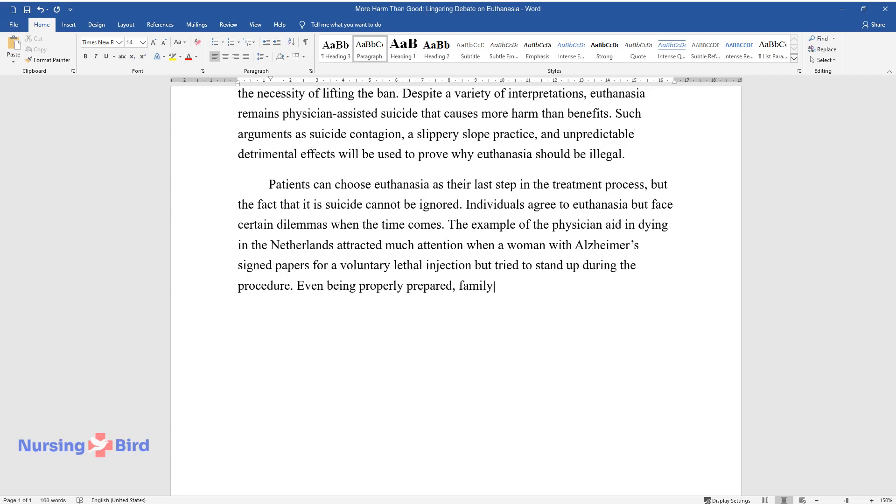
pyautogui.write('members and the medical team were')
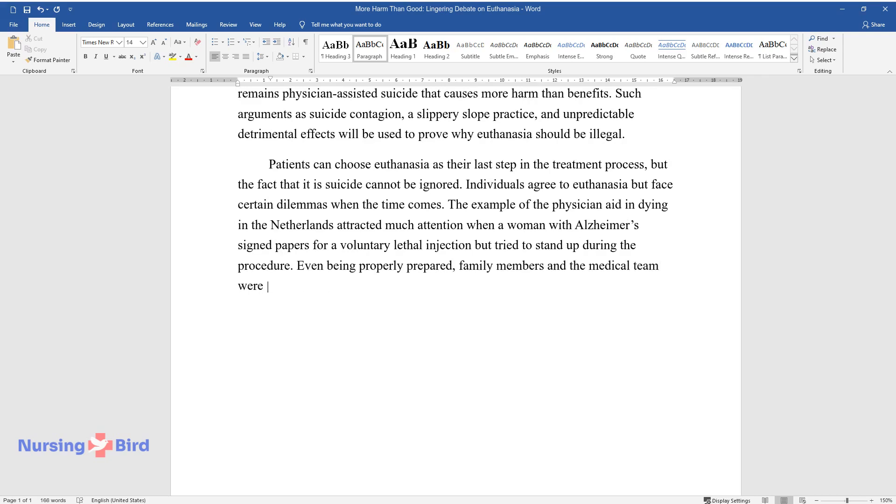
pyautogui.write('emotionally challenged by their obligations.')
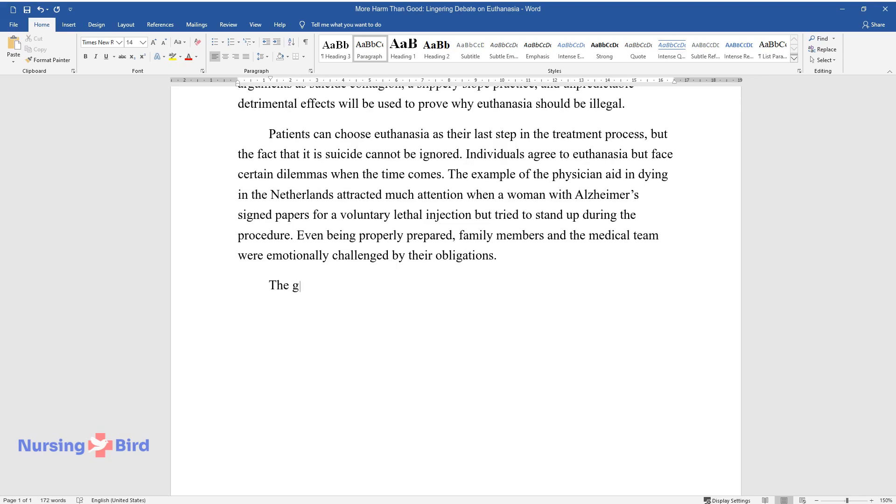
# Type the paragraph arguing euthanasia distorts healthcare providers' goal of improving patients' well-being, citing Dugdale et al
pyautogui.write('oal of healthcare providers is to h')
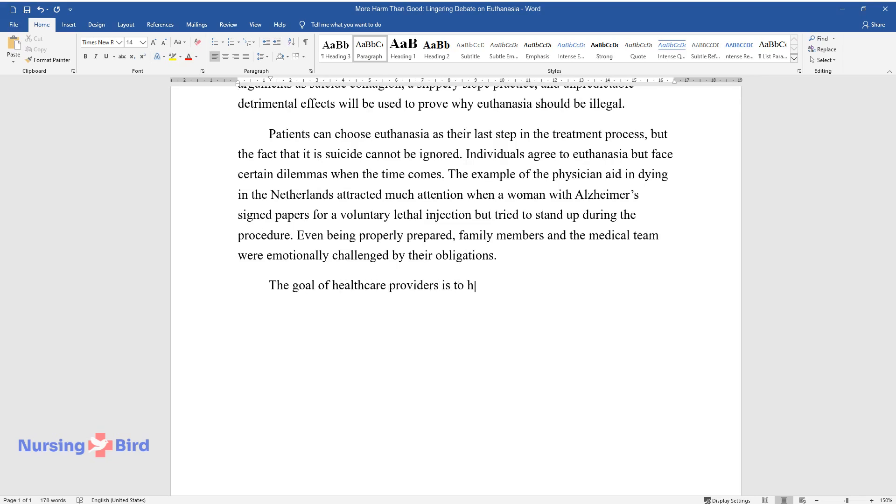
pyautogui.write('elp patients improve their well-being')
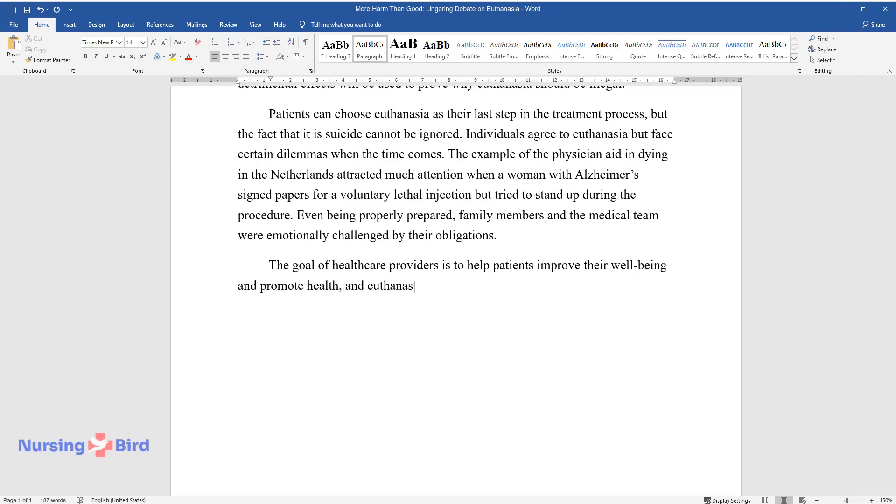
pyautogui.write('ia distorts these values. According to Dugdale et')
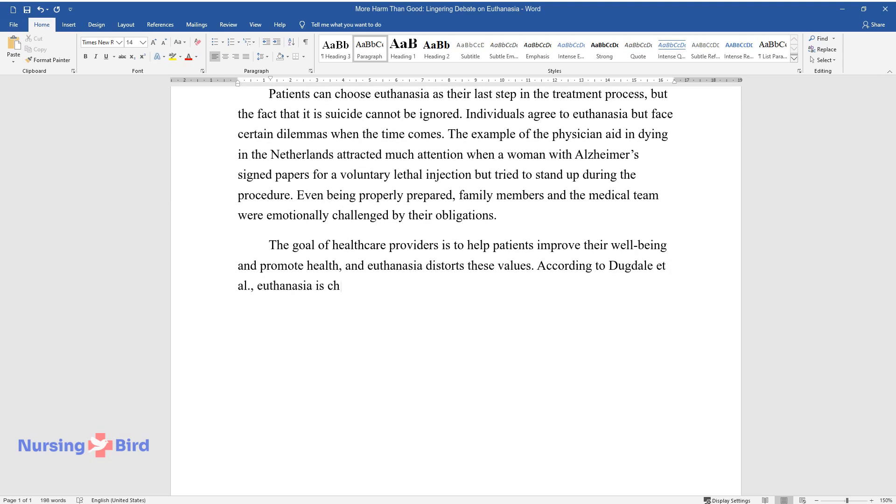
pyautogui.write("aracterized by hastening people's deaths and the neglect of")
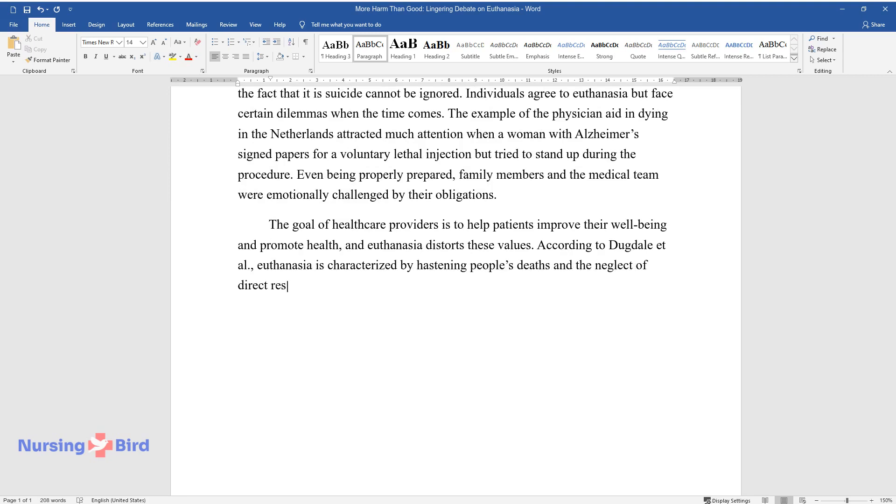
# Finish the paragraph on physicians choosing quick, low-resource death over care, ending 'may be legalized.'
pyautogui.write('ponsibilities. Instead of thinking')
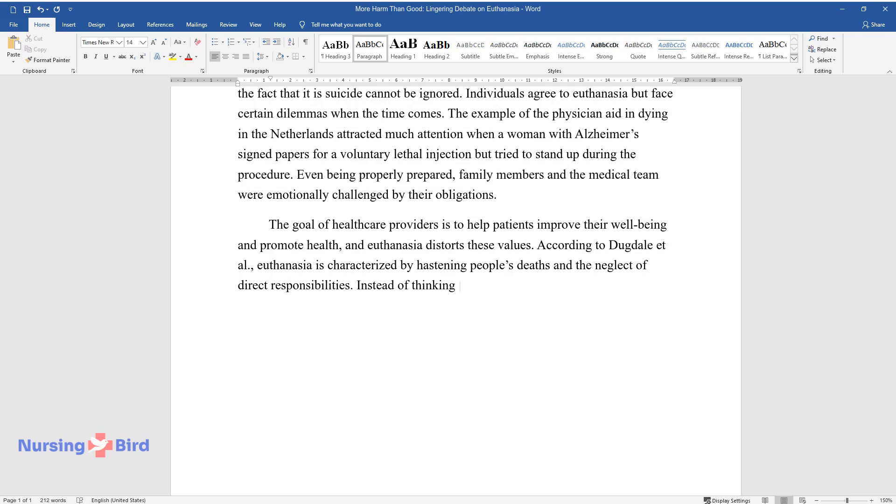
pyautogui.write('about possible means of care, physicians')
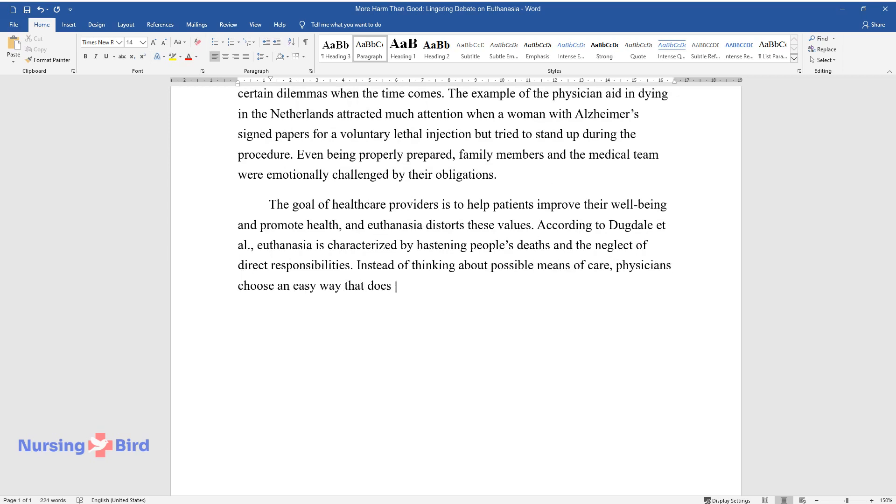
pyautogui.write('not require many resources and time but a single step')
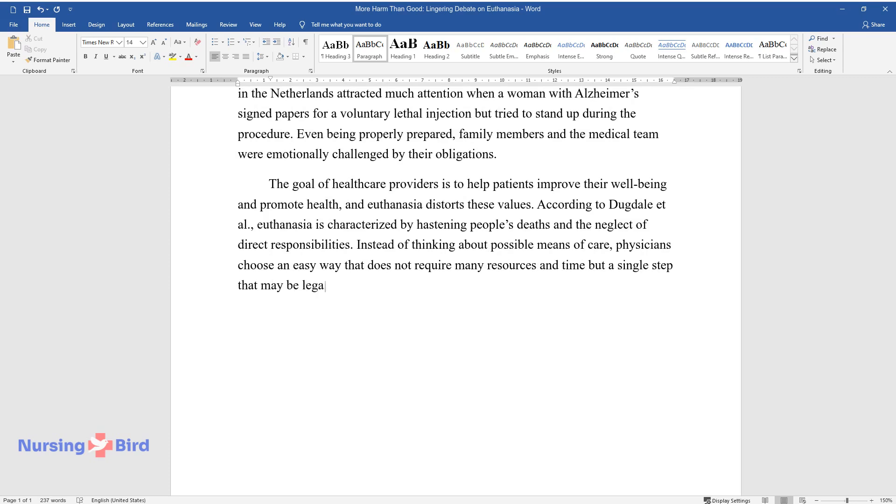
pyautogui.write('lized.')
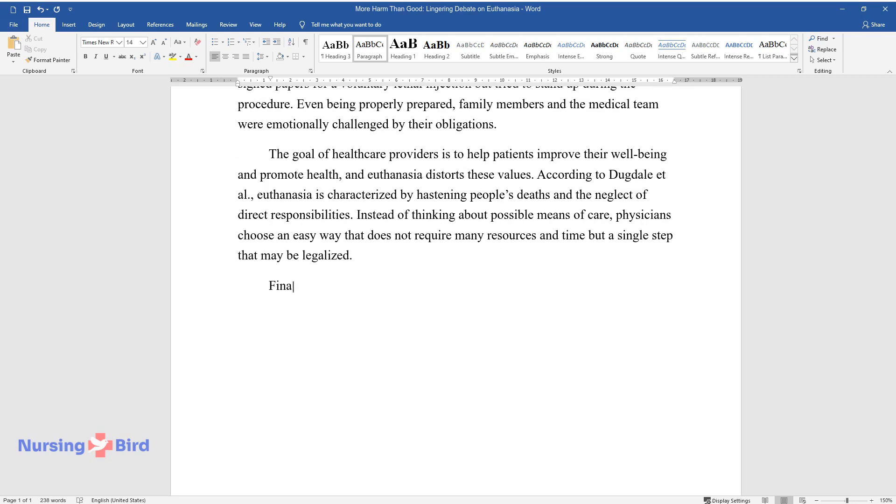
# Type the 'Finally, to reject the idea of euthanasia' paragraph about unpredictable outcomes for families and facilities
pyautogui.write('lly, to reject the idea of euthanasia, one should remember about')
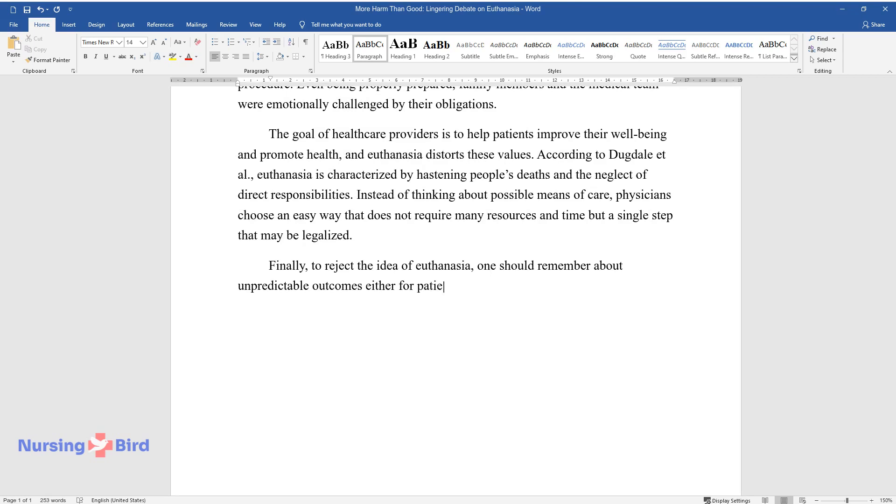
pyautogui.write('nts and their families, or medical')
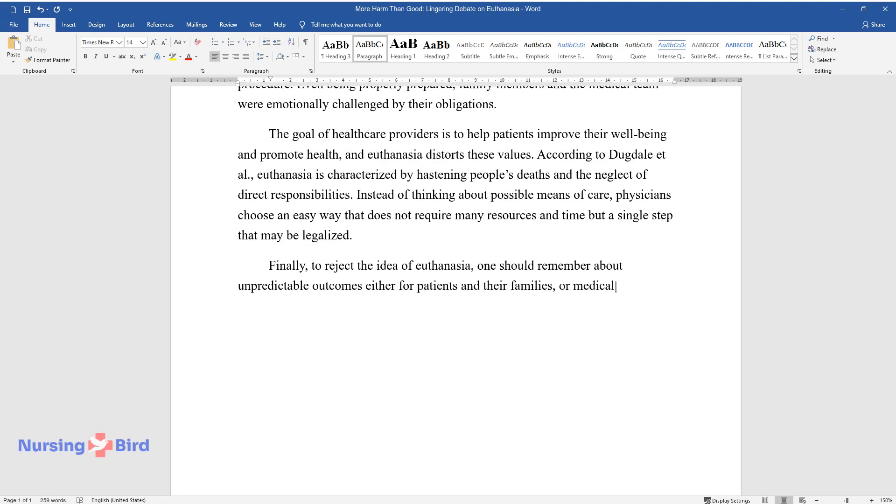
pyautogui.write('facilities. Not many people accep')
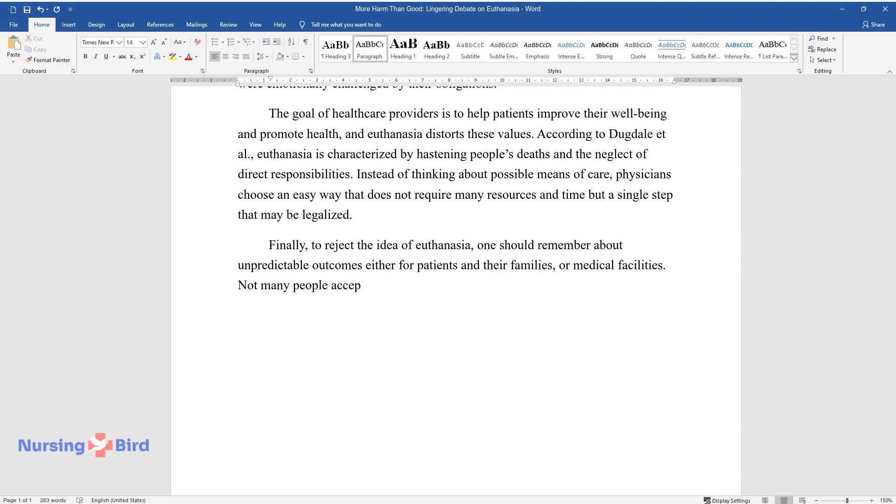
pyautogui.write('t death correctly and report depres')
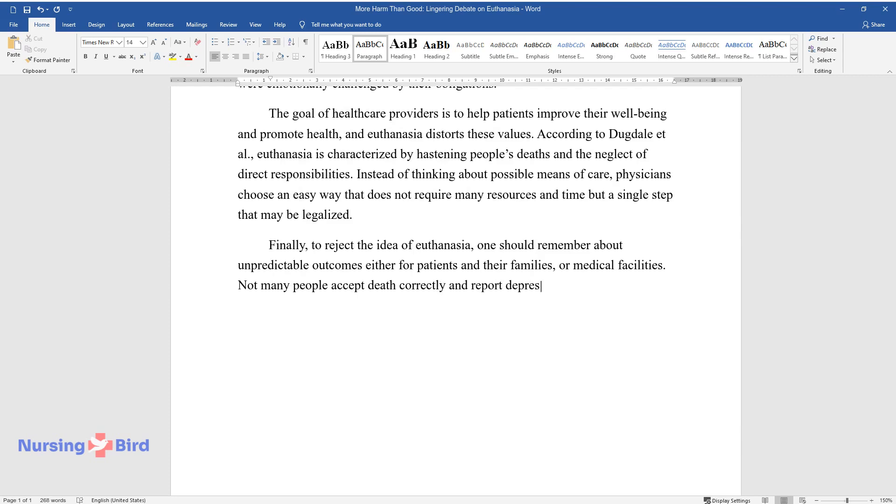
# Finish with depression and PTSD effects and Americans not ready for legal euthanasia
pyautogui.write('sion, post-traumatic stress disorder, and insomnia with time. The le')
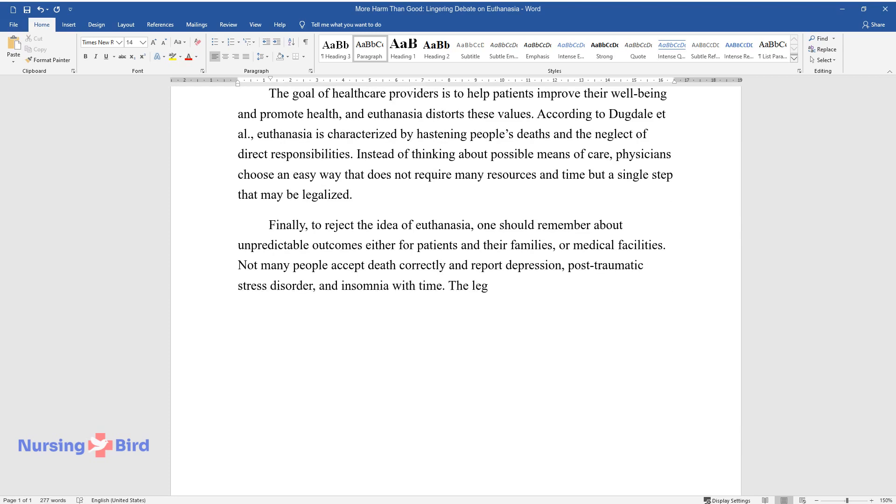
pyautogui.write('galization of assisted dying must be')
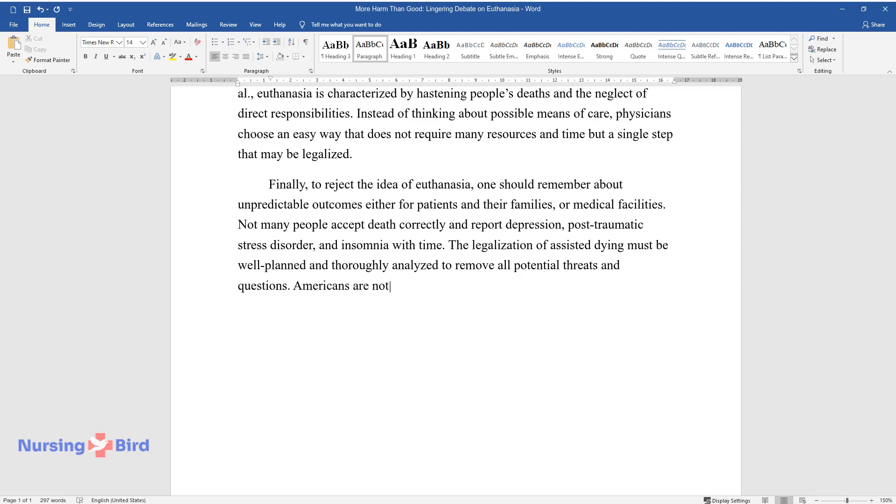
pyautogui.write('ready to live in a world where euthanasia can be a')
pyautogui.write('In conclusi')
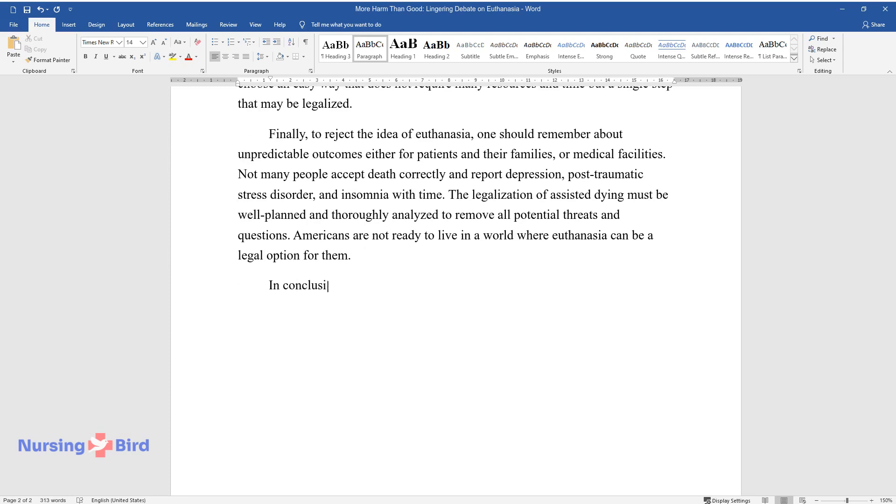
# Type the conclusion's opening on euthanasia debates and people negotiating rather than deciding fast
pyautogui.write('on, euthanasia debates play an important role in the growth of')
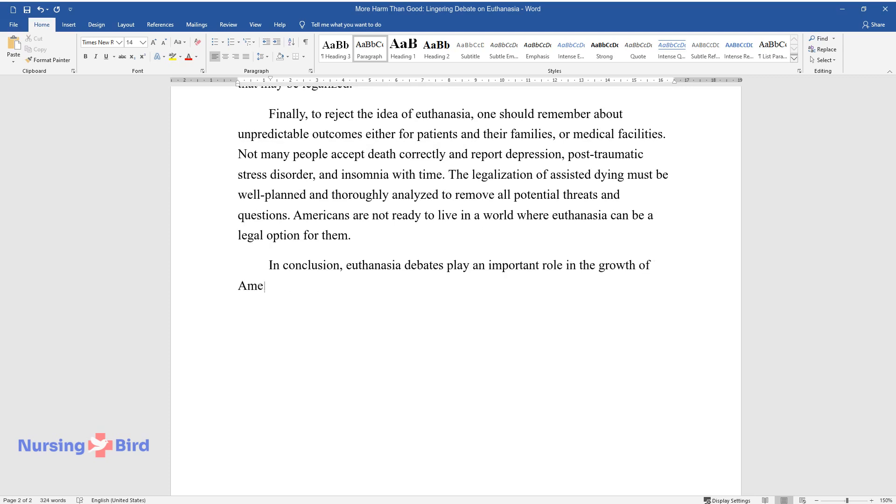
pyautogui.write('rican society. Rather than making')
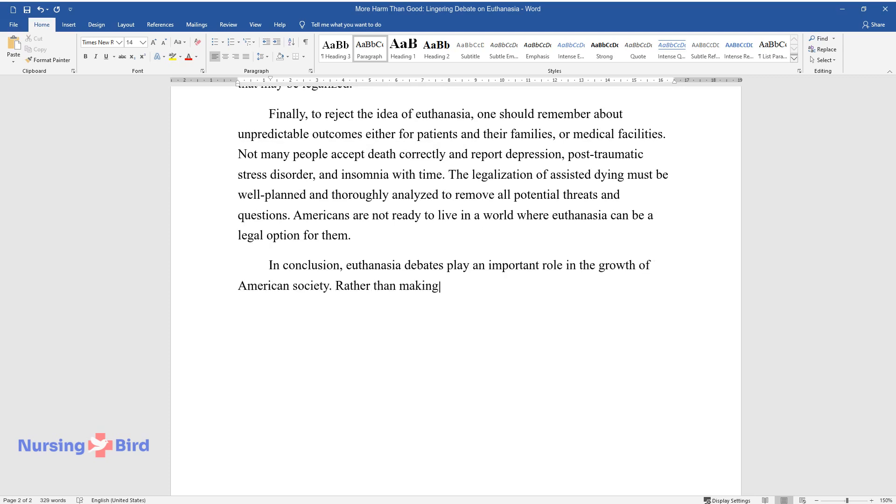
pyautogui.write('fast decisions, people negotiate')
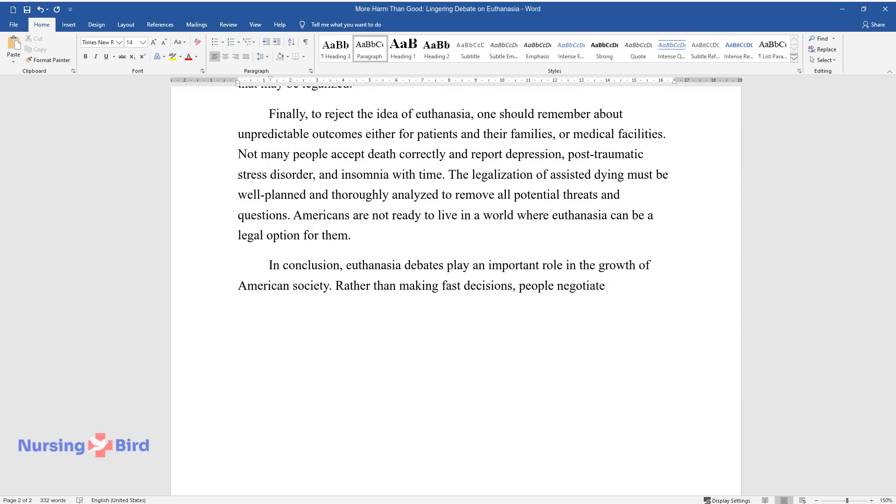
pyautogui.write(', analyze, and observe the examp')
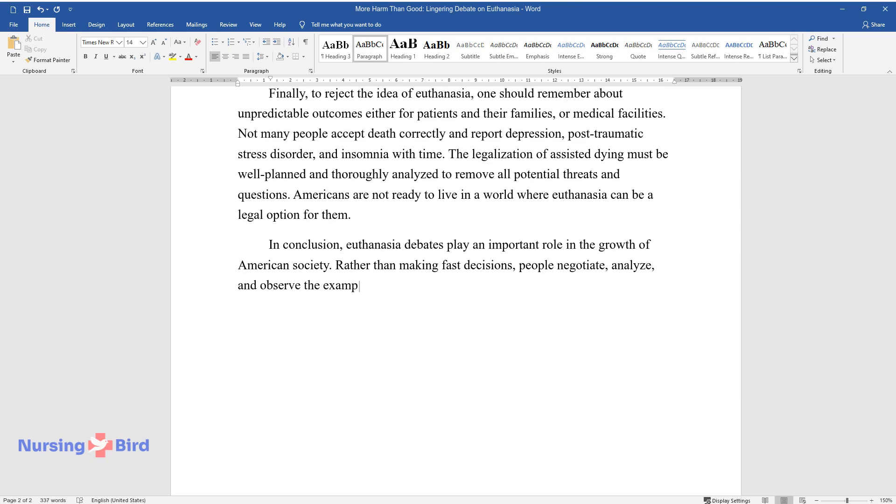
# Continue with legalization as a serious step and states lacking resources, up to 'its unpredictability, and it'
pyautogui.write('les. The legalization of this type of suicide is a serious step,')
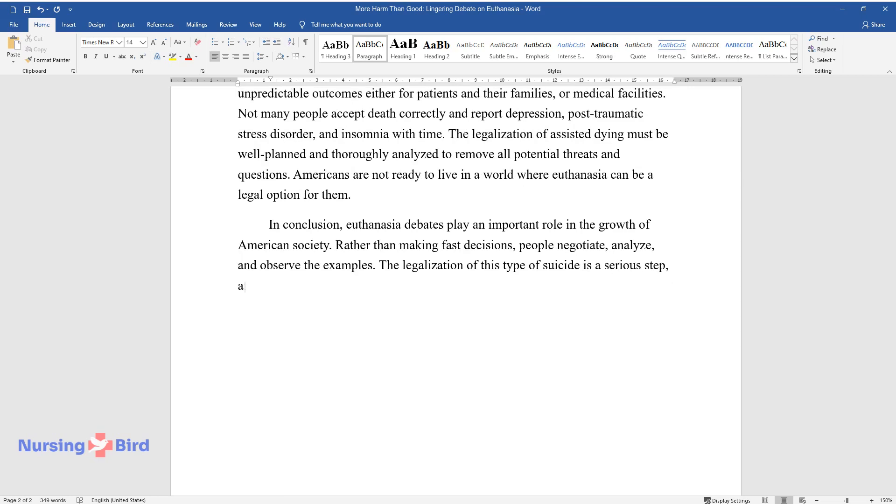
pyautogui.write('nd not all states have enough resources to implement it correctly. Therefore,')
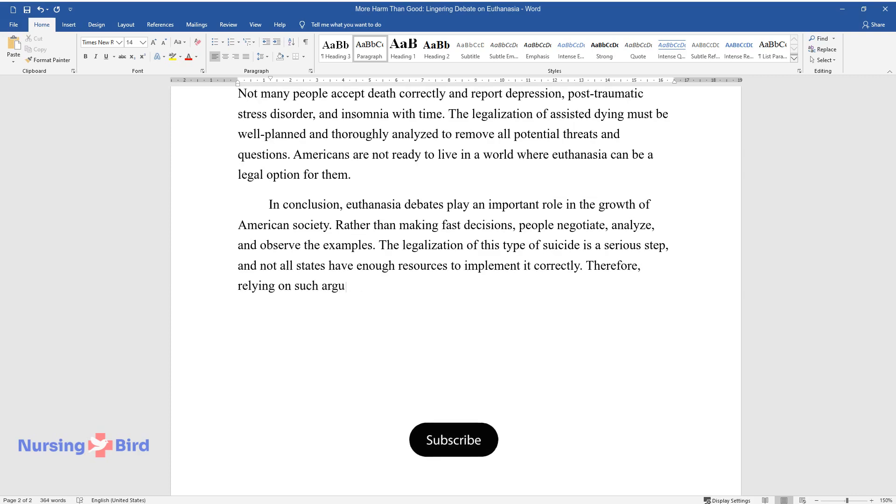
pyautogui.click(453, 440)
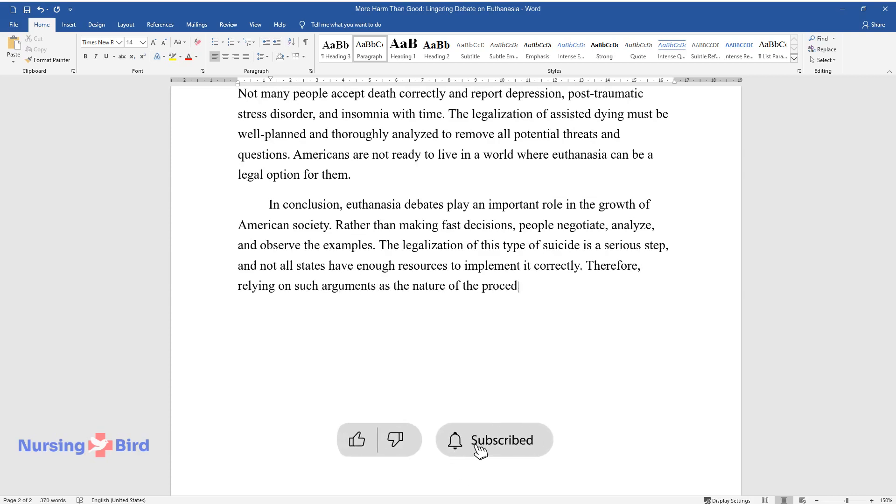
pyautogui.write('ure, its unpredictability, and it')
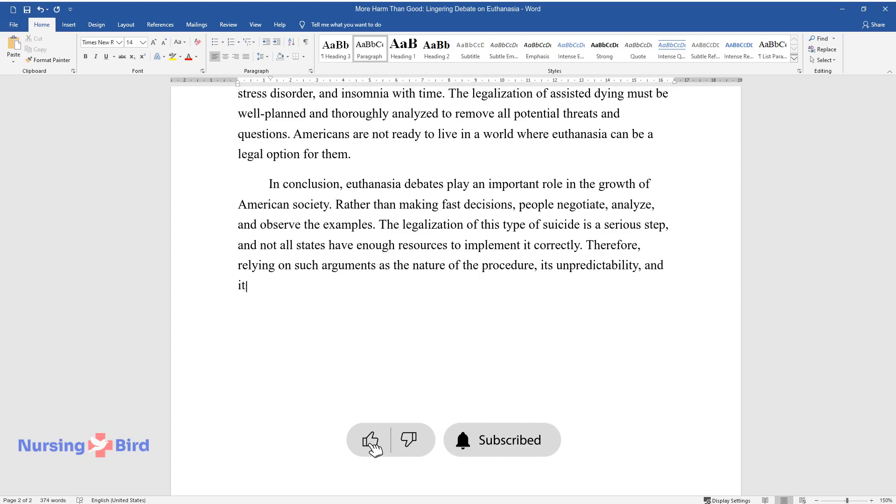